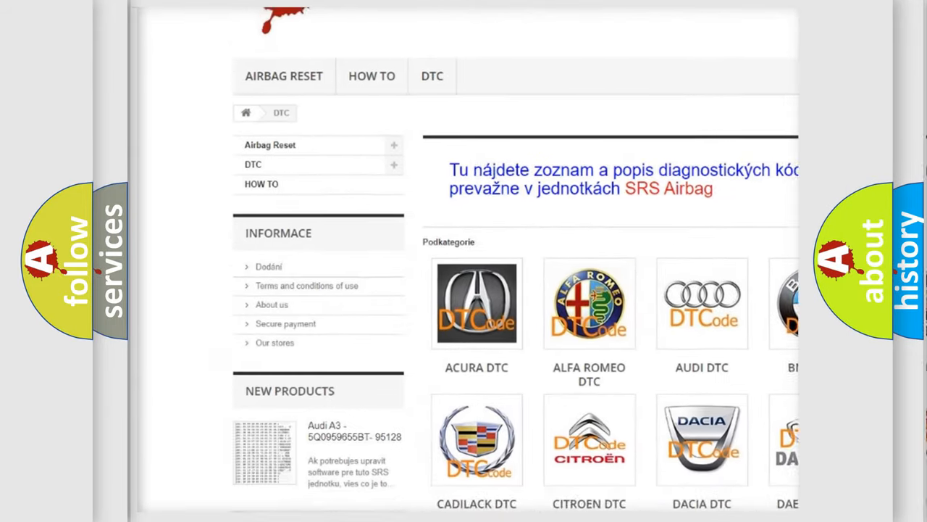
Step: Scroll down the DTC catalogue page to reveal brand tiles through Hummer, Infiniti and Kia
{"action": "scroll", "scroll_direction": "down", "scroll_amount": 3}
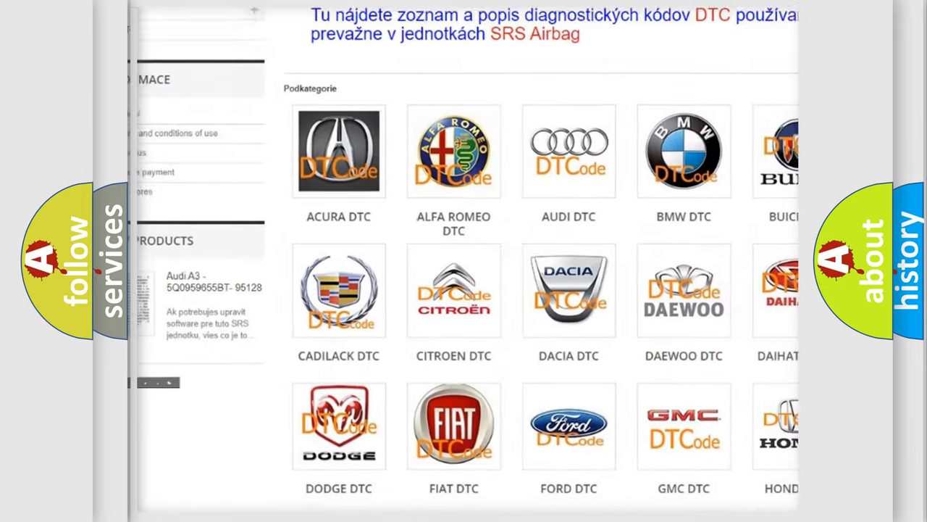
{"action": "scroll", "scroll_direction": "down", "scroll_amount": 3}
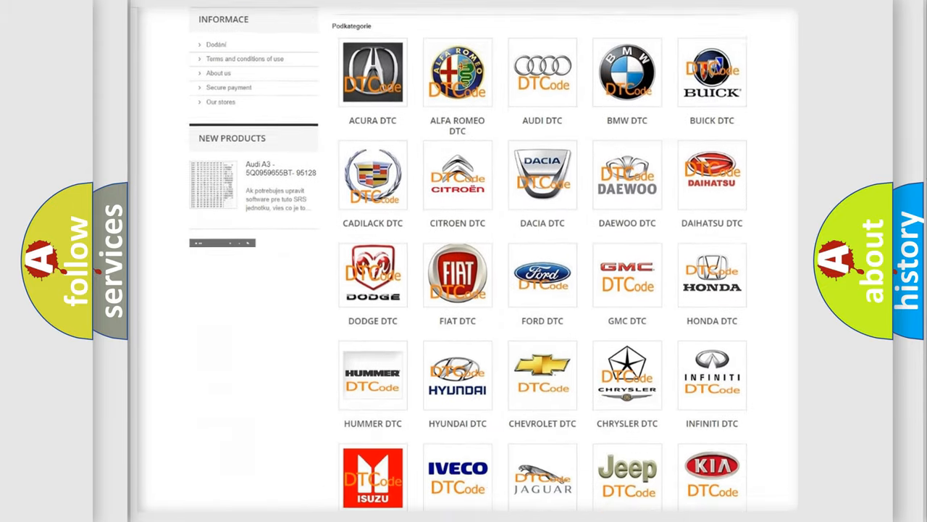
{"action": "scroll", "scroll_direction": "down", "scroll_amount": 3}
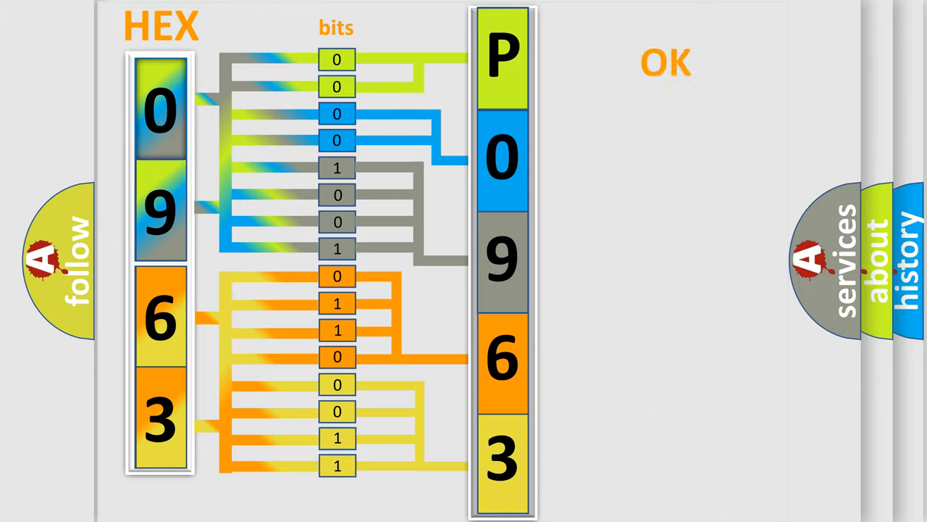
Step: Play the hex-to-bits animation decoding 0963 into fault code P0963 marked OK
{"action": "left_click", "coordinate": [665, 62]}
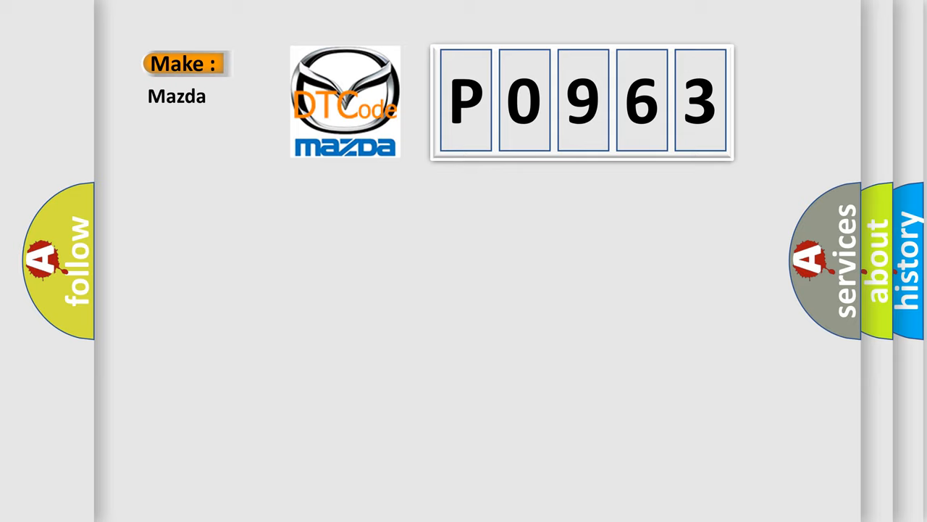